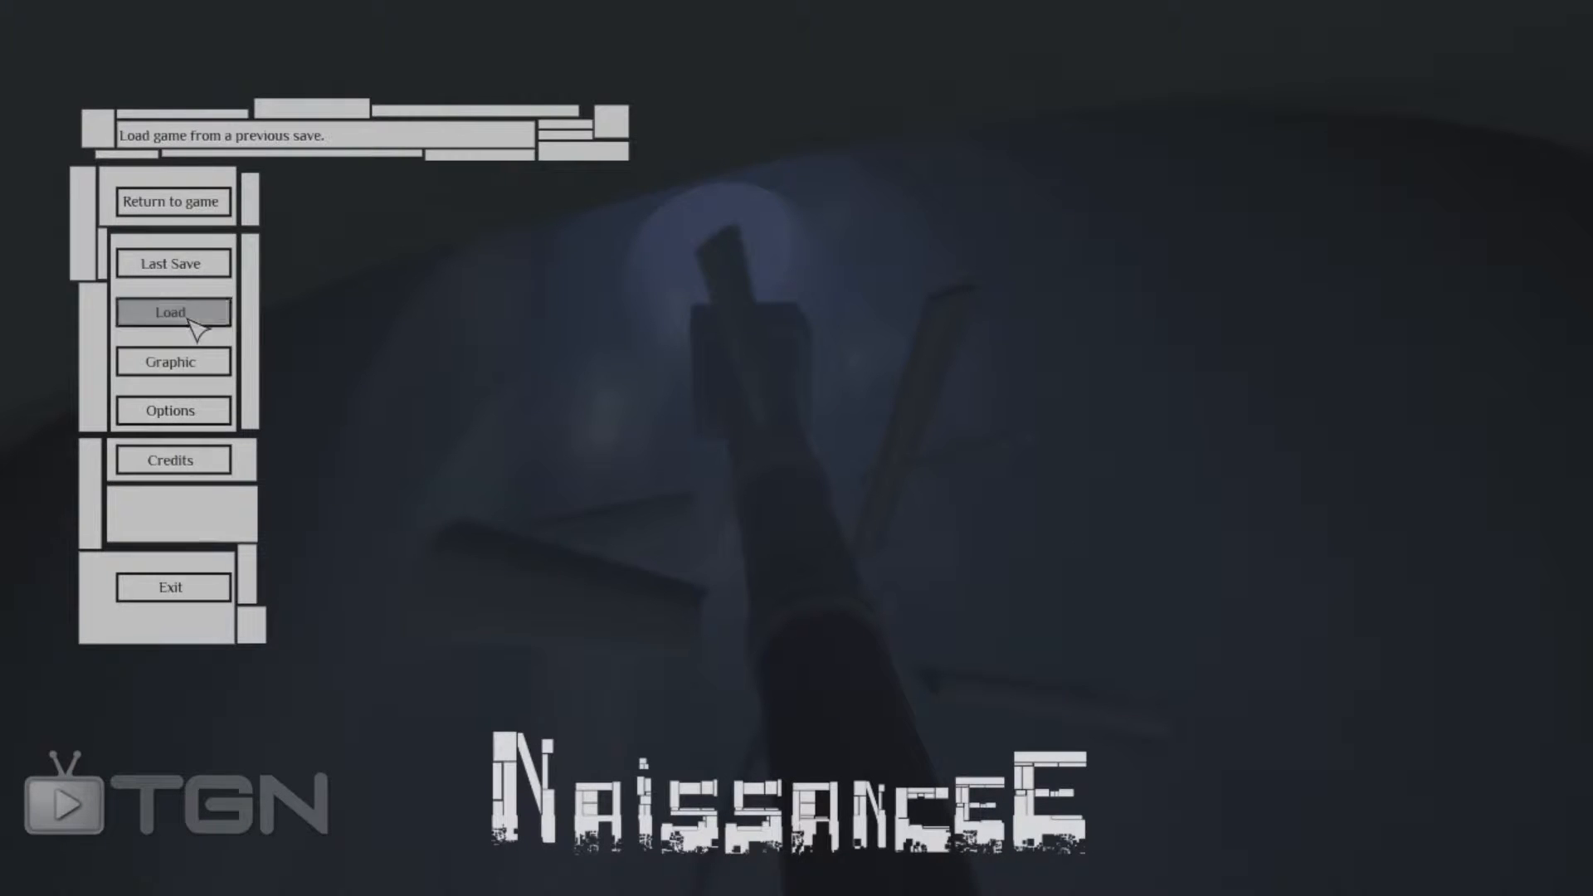
Load the Save24 'RotatorAttraction' save from the pause menu's Load list
click(171, 311)
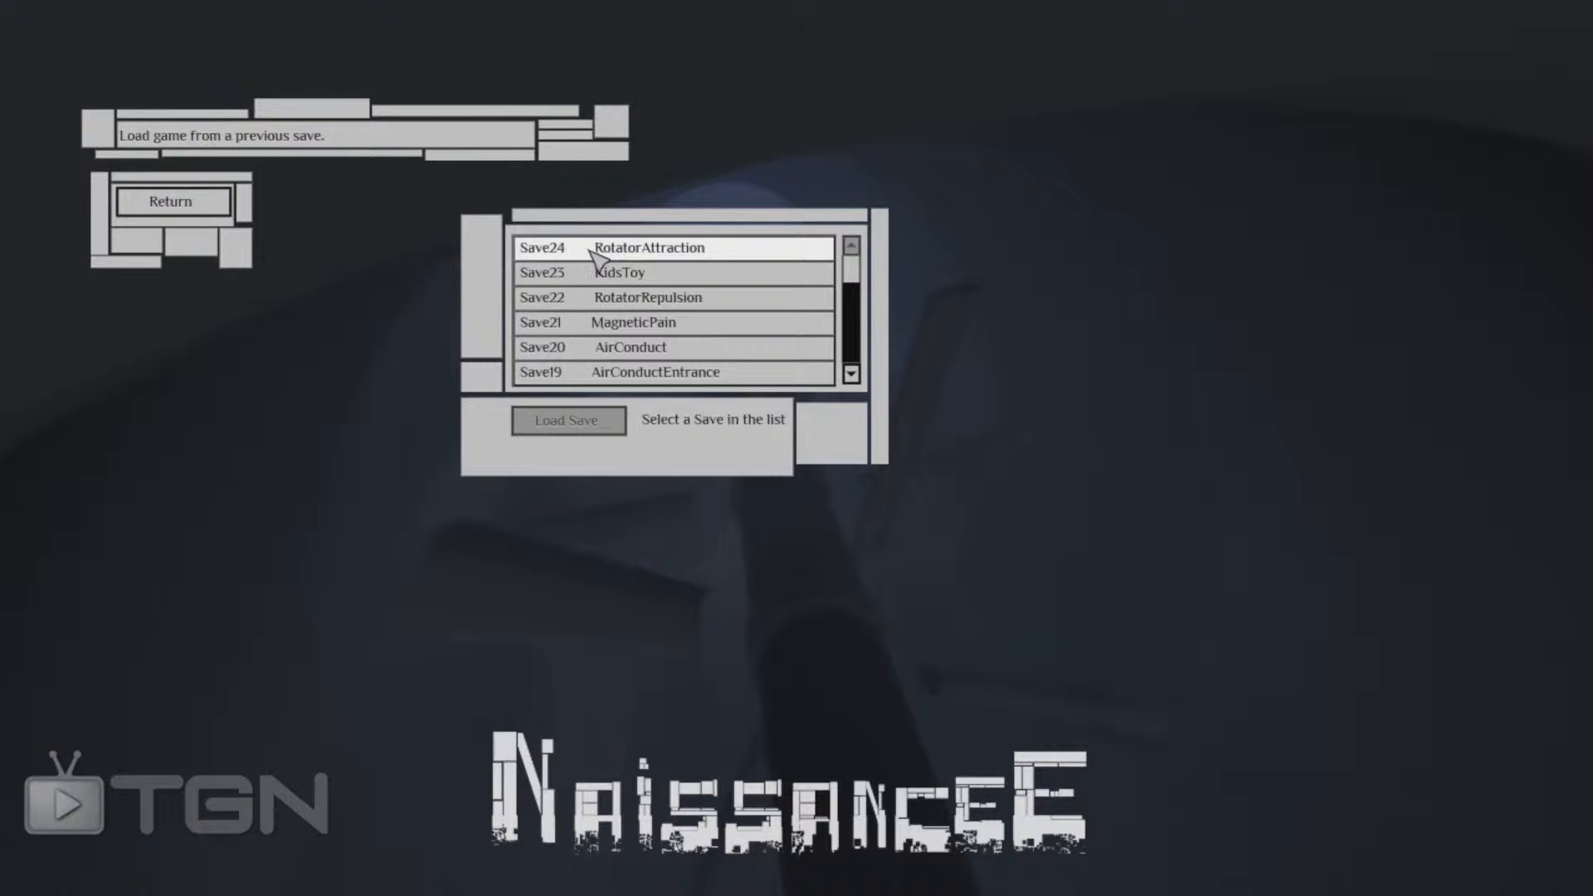
click(543, 247)
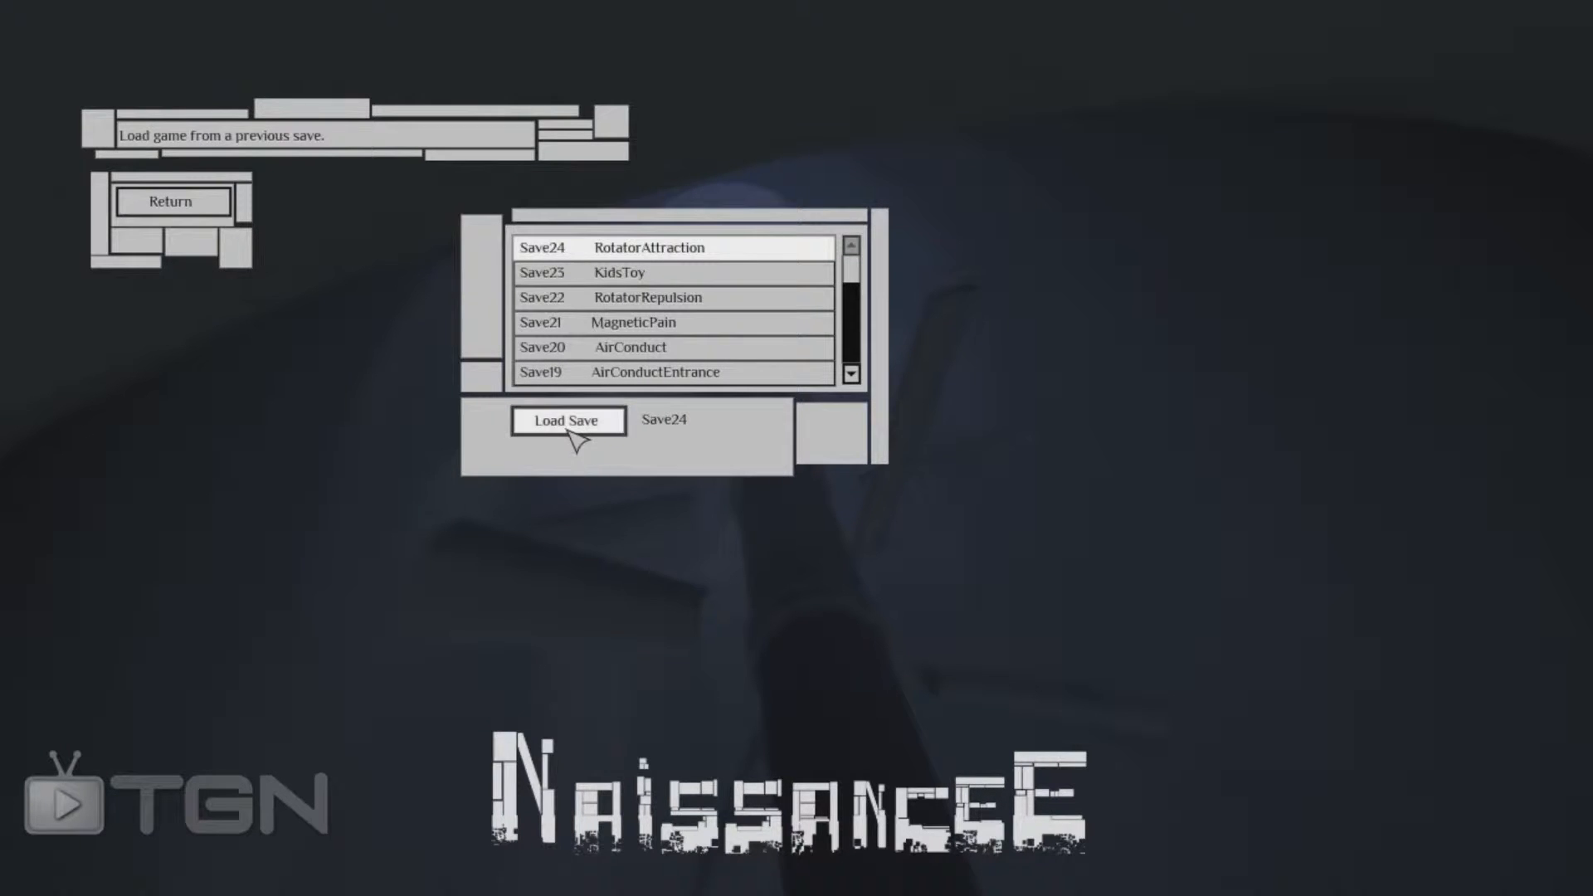
click(566, 421)
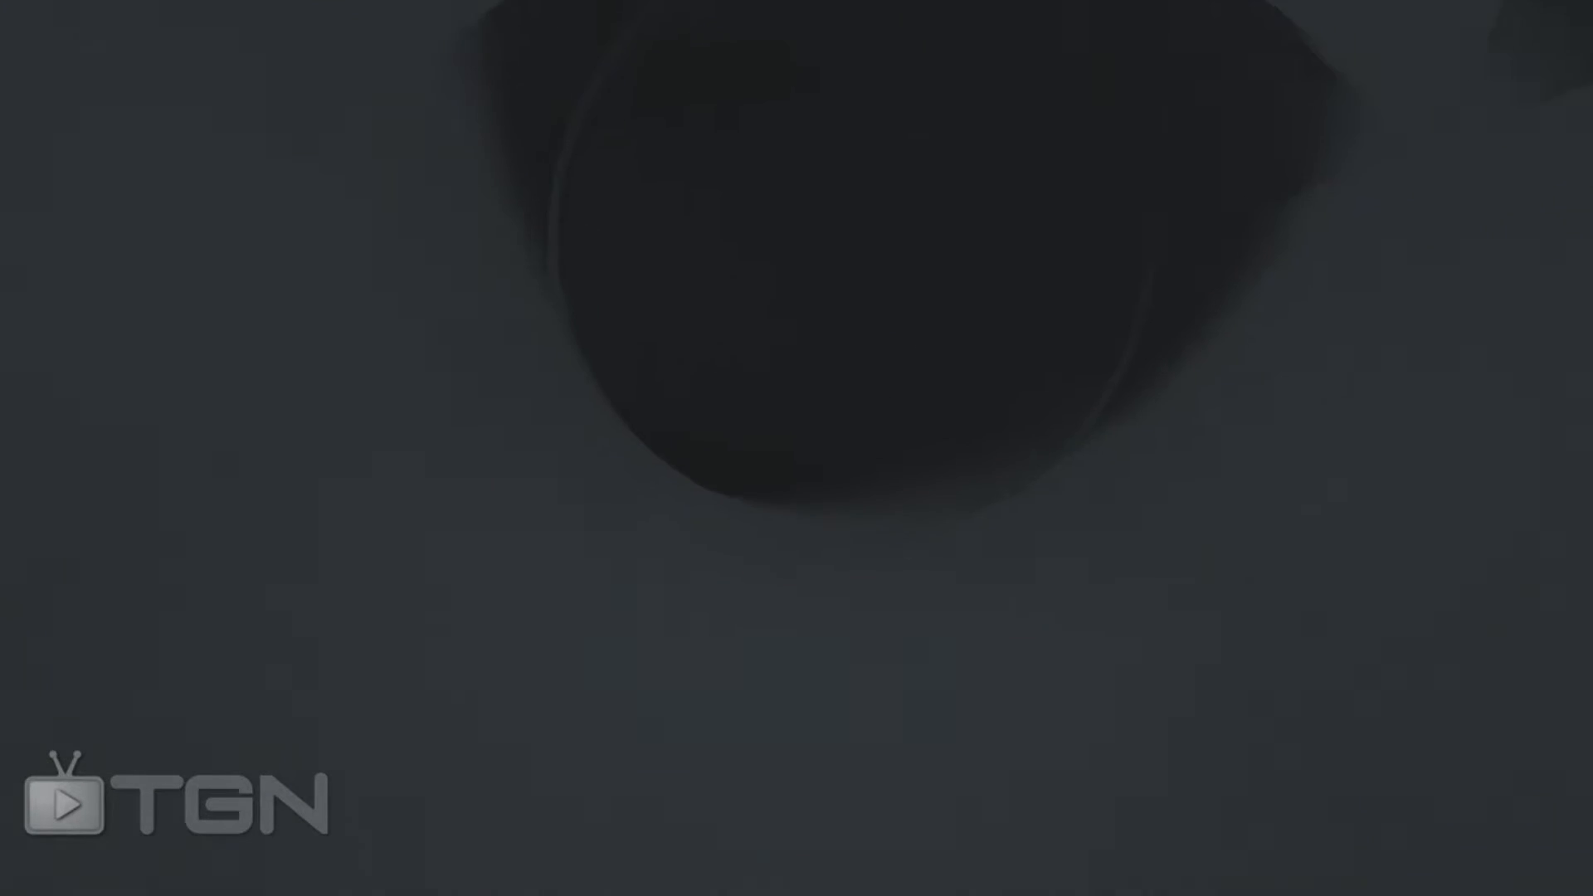